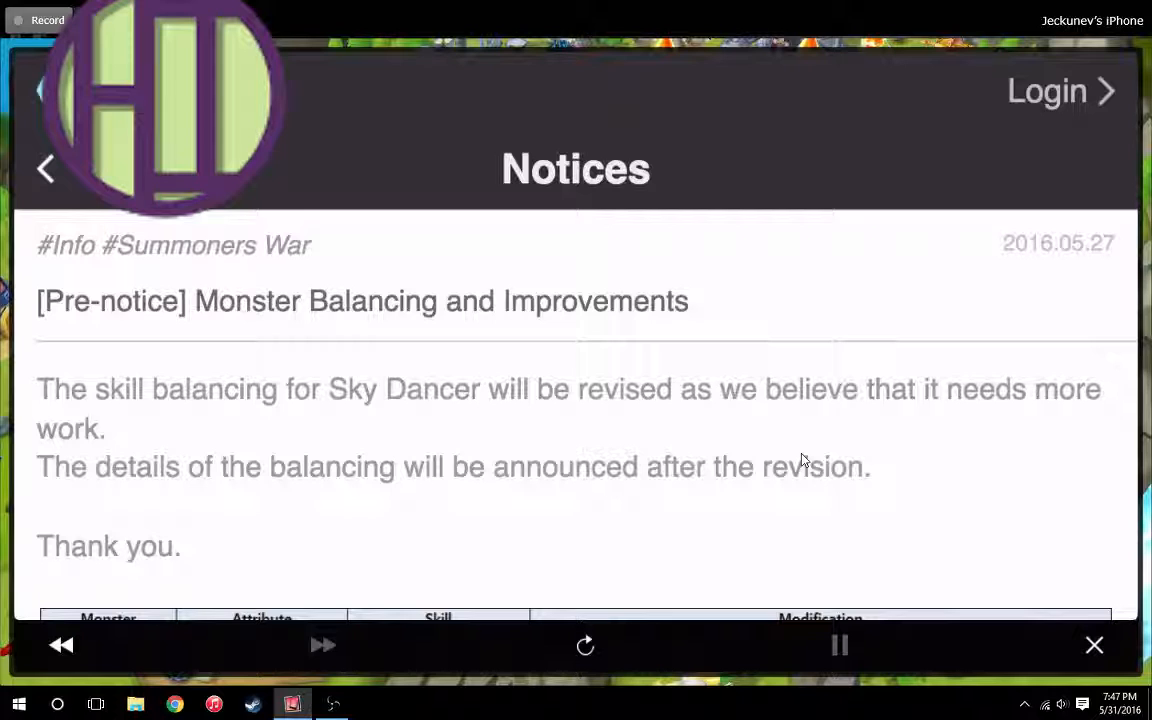
{"action": "scroll", "scroll_direction": "down", "scroll_amount": 3}
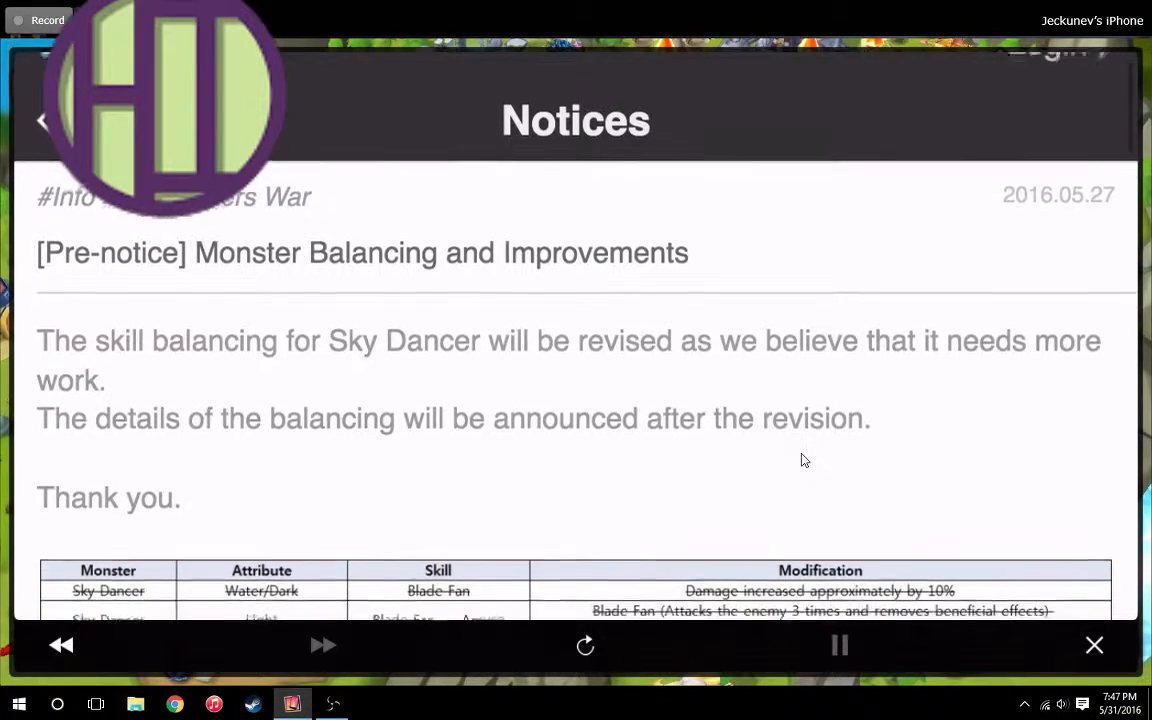
{"action": "scroll", "scroll_direction": "down", "scroll_amount": 3}
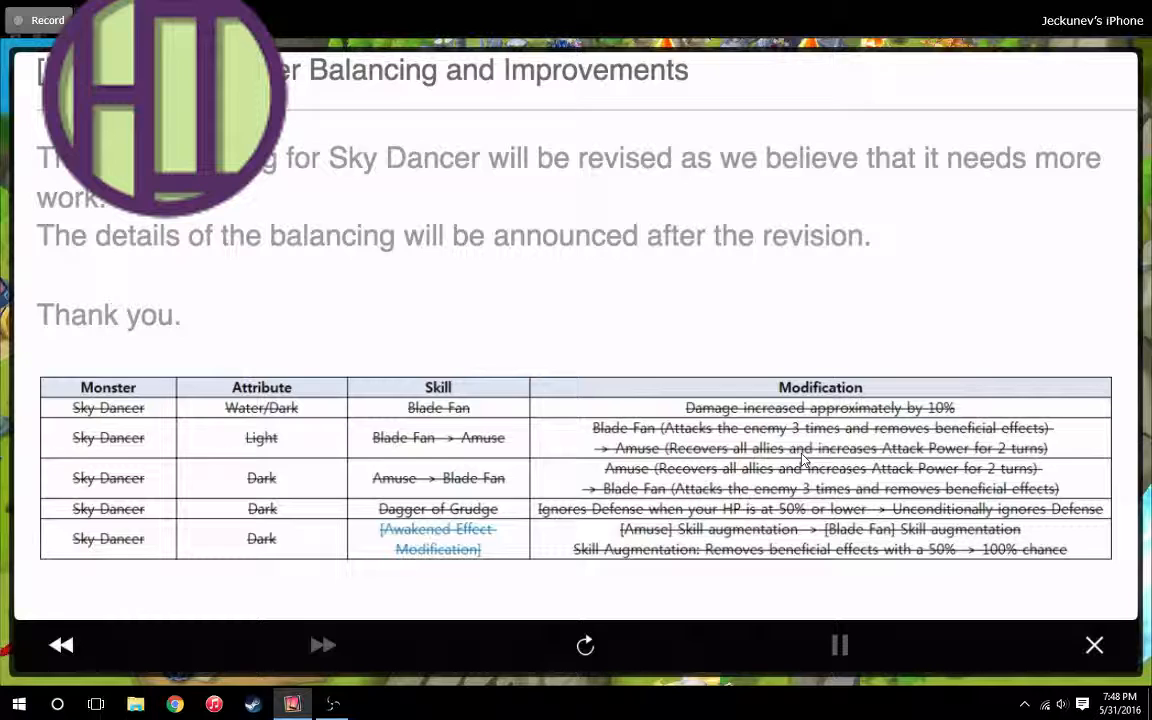
{"action": "scroll", "scroll_direction": "down", "scroll_amount": 3}
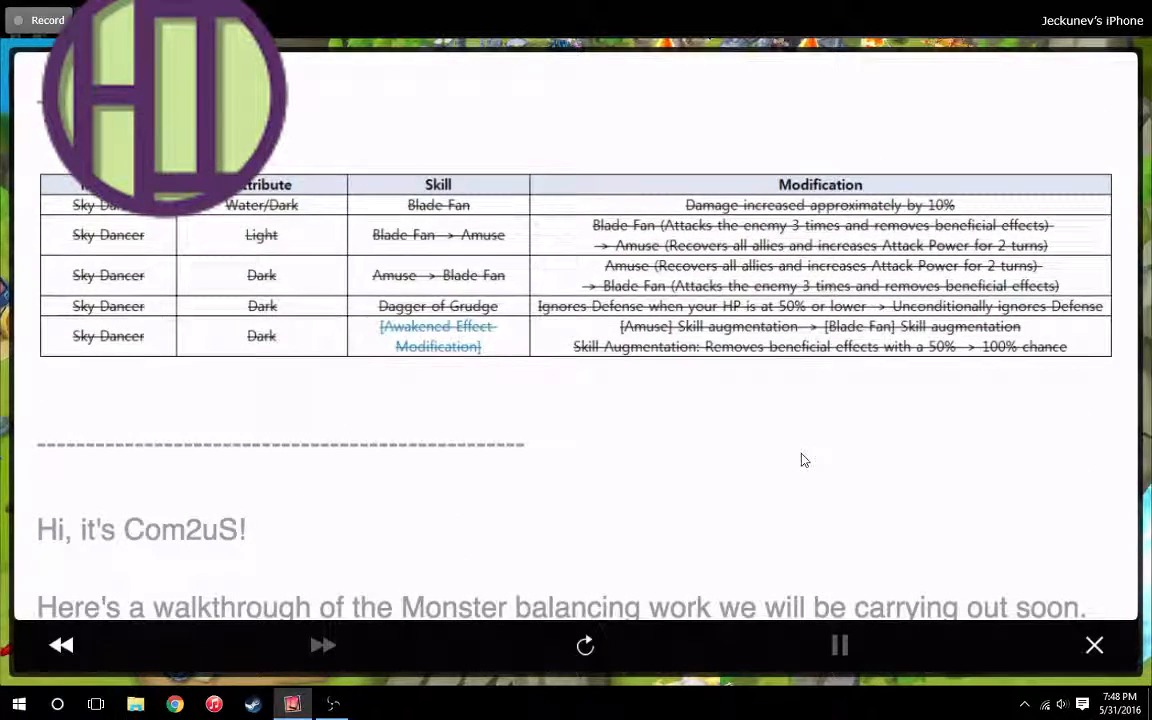
{"action": "scroll", "scroll_direction": "down", "scroll_amount": 3}
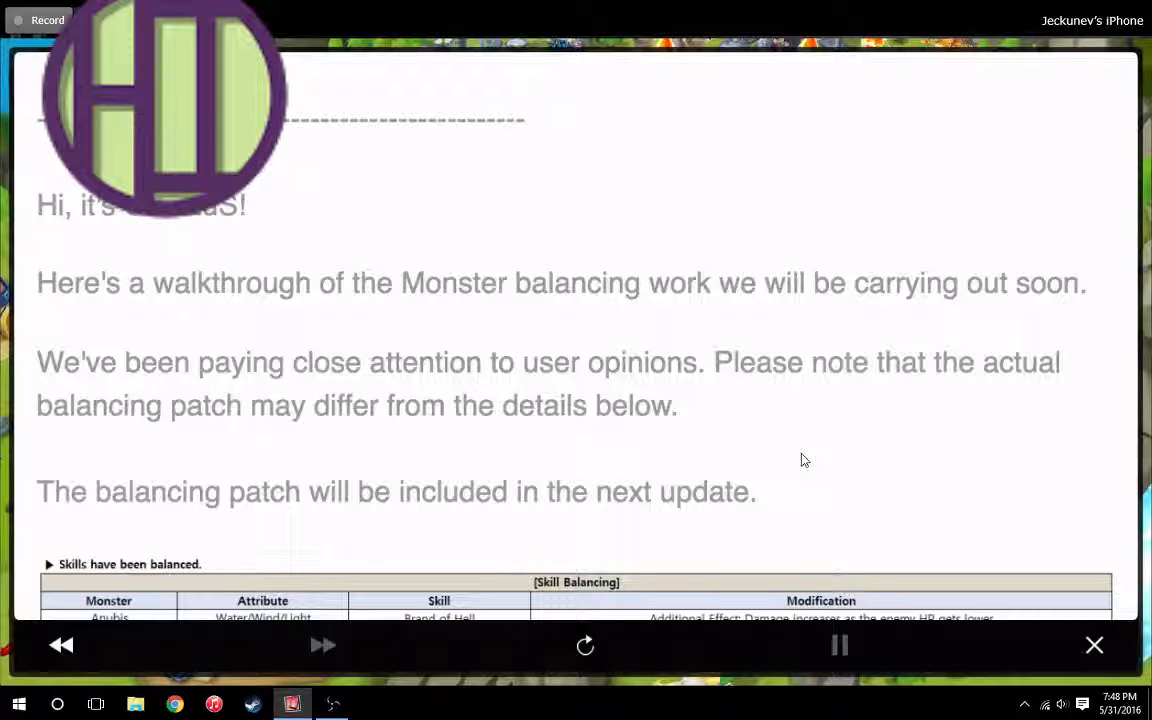
{"action": "scroll", "scroll_direction": "down", "scroll_amount": 3}
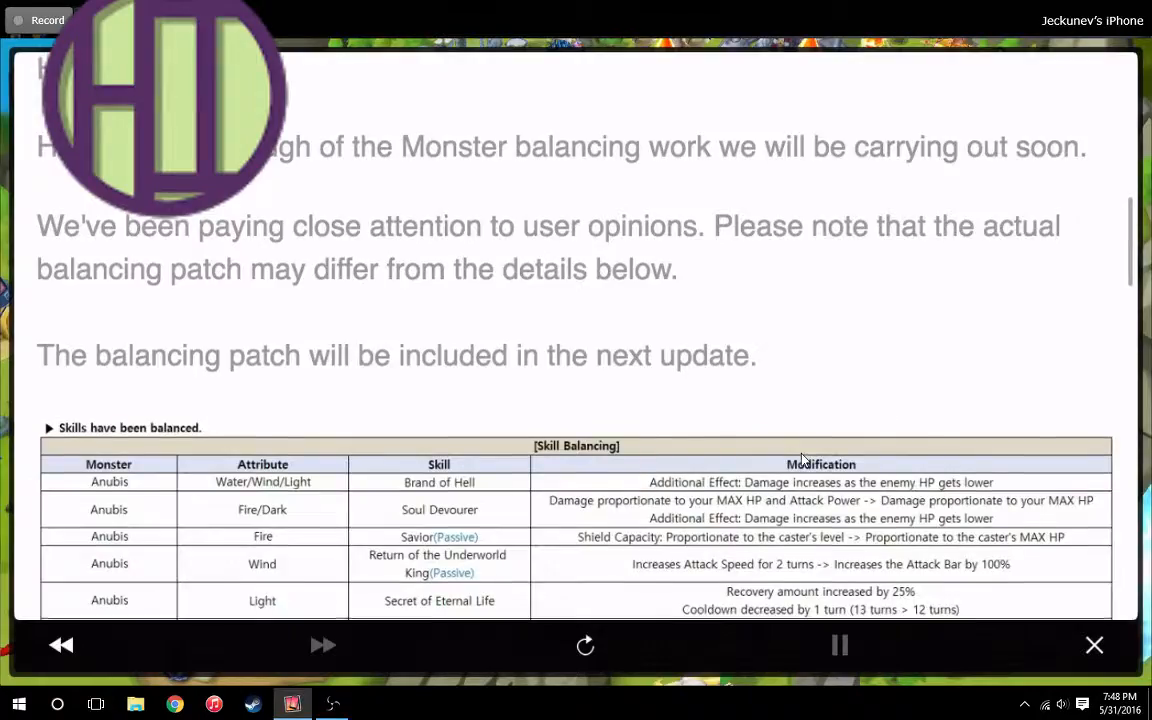
{"action": "scroll", "scroll_direction": "down", "scroll_amount": 3}
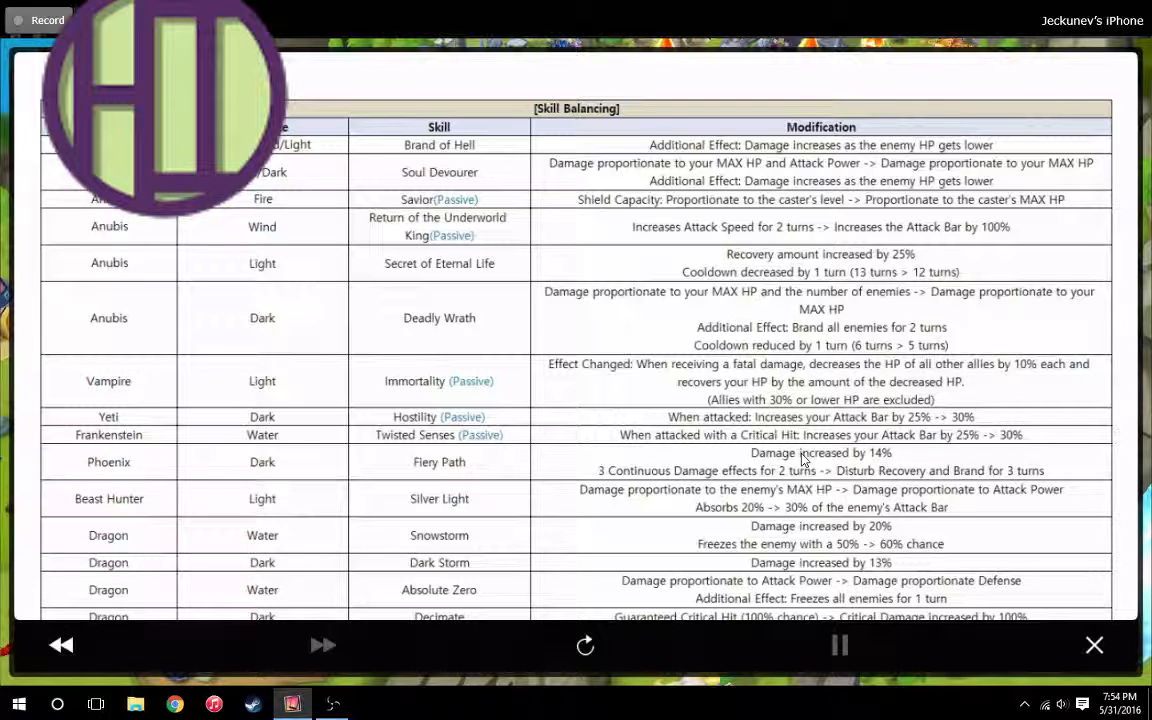
{"action": "scroll", "scroll_direction": "down", "scroll_amount": 3}
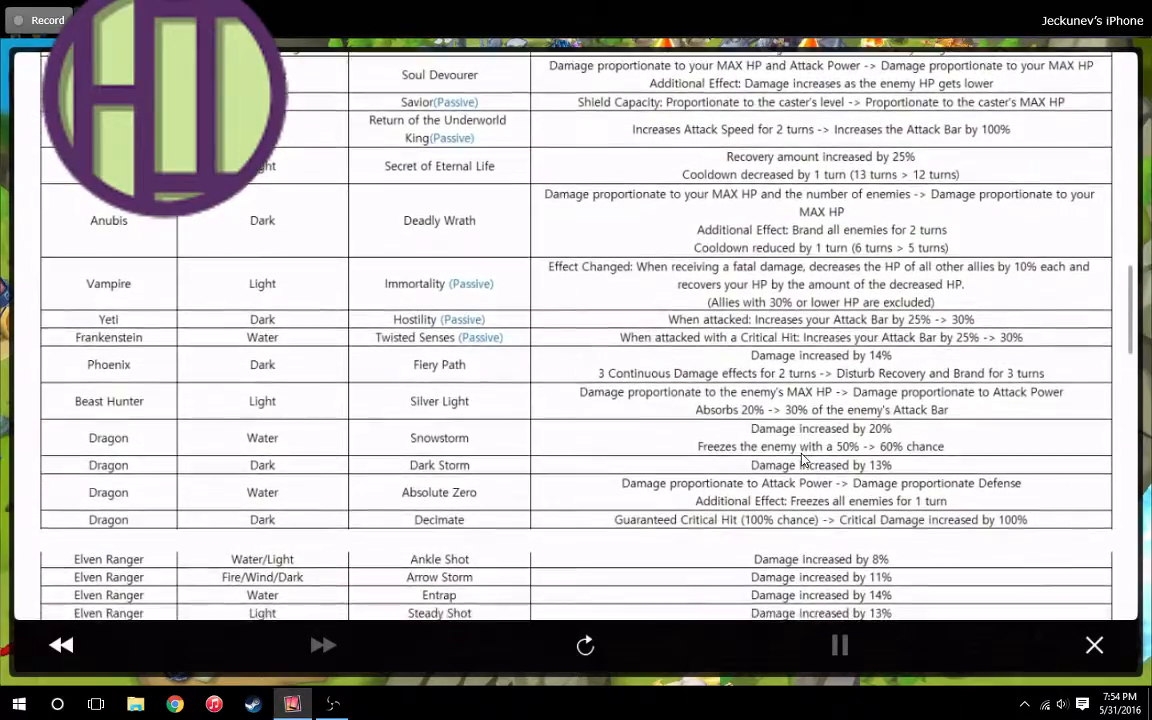
{"action": "scroll", "scroll_direction": "down", "scroll_amount": 3}
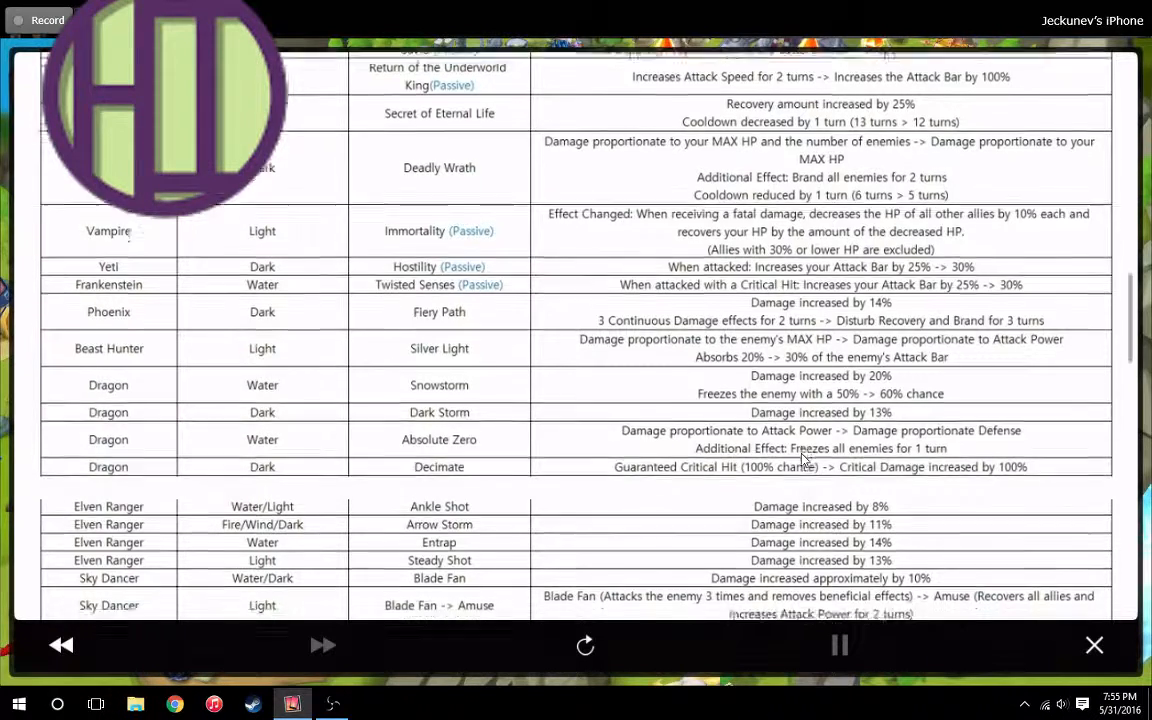
{"action": "scroll", "scroll_direction": "down", "scroll_amount": 3}
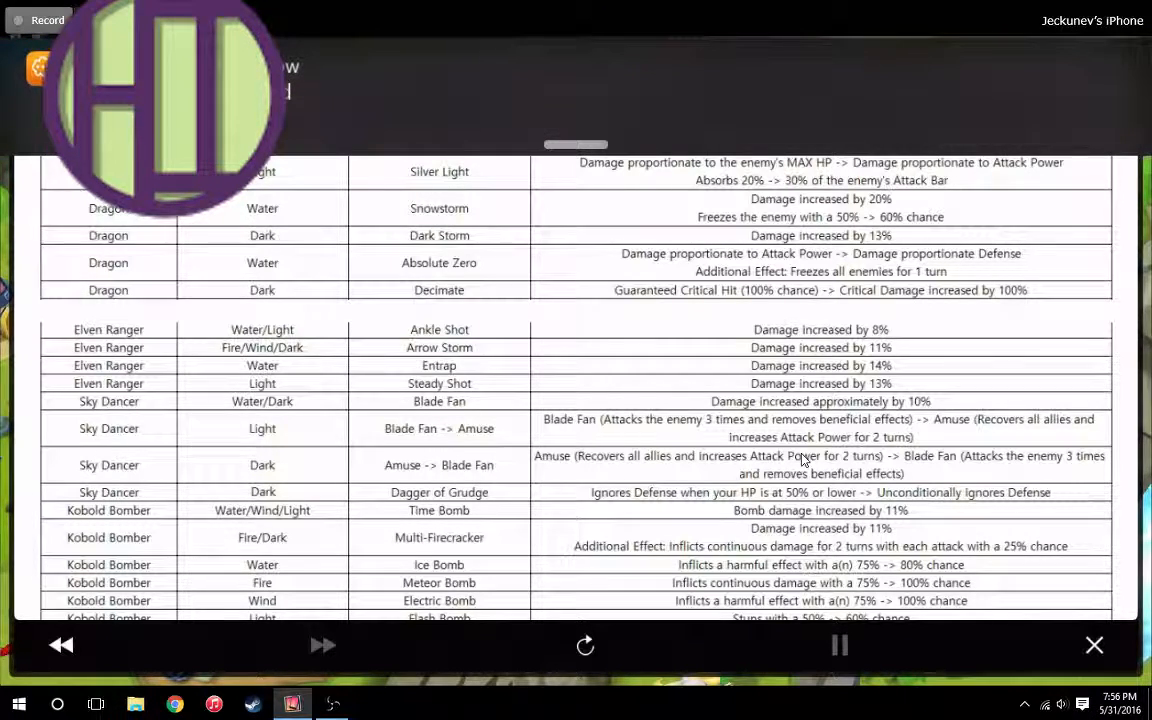
{"action": "scroll", "scroll_direction": "up", "scroll_amount": 3}
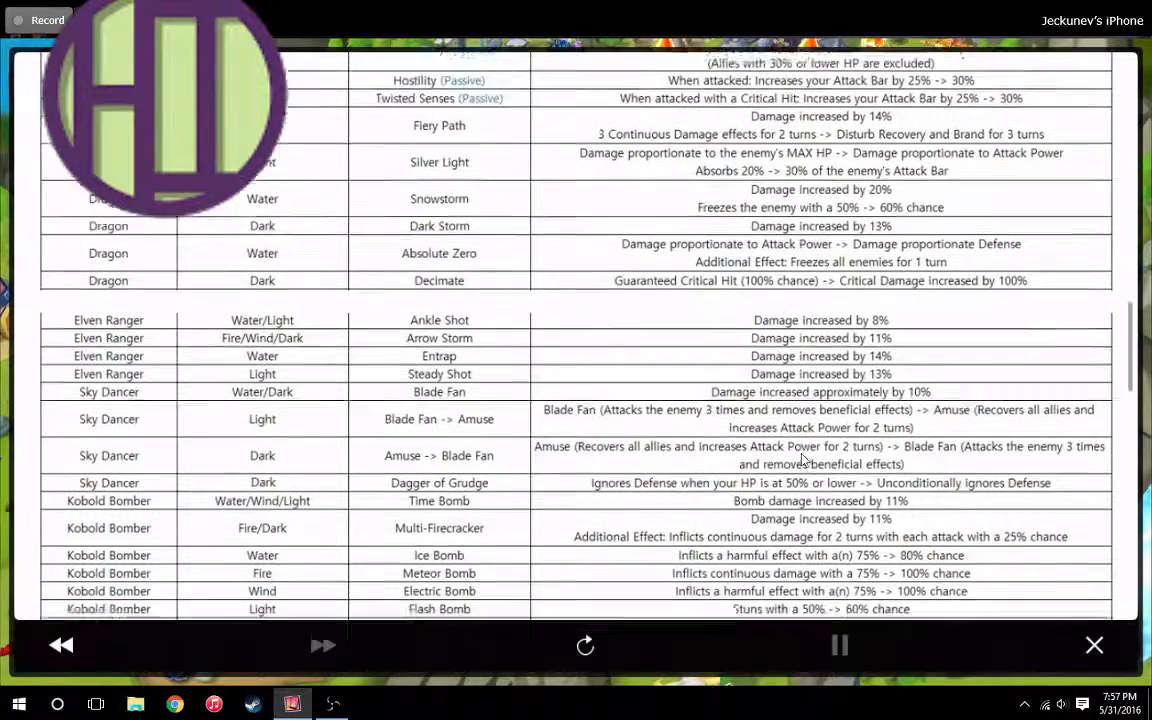
{"action": "scroll", "scroll_direction": "down", "scroll_amount": 3}
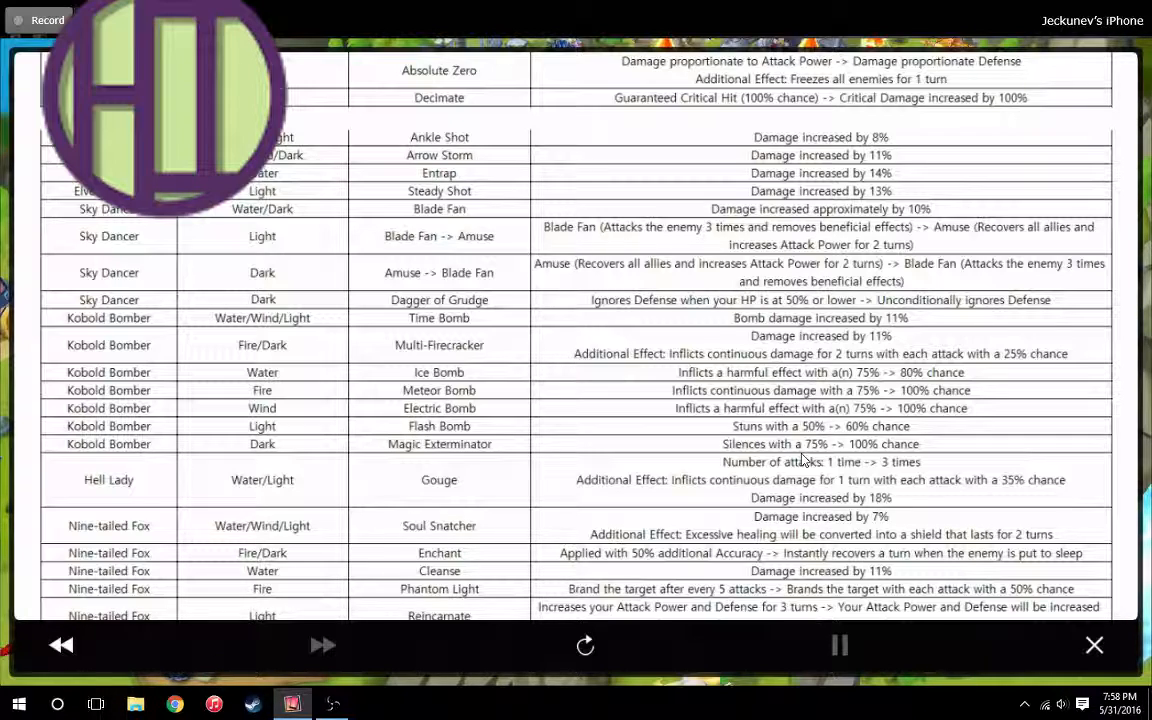
{"action": "scroll", "scroll_direction": "down", "scroll_amount": 3}
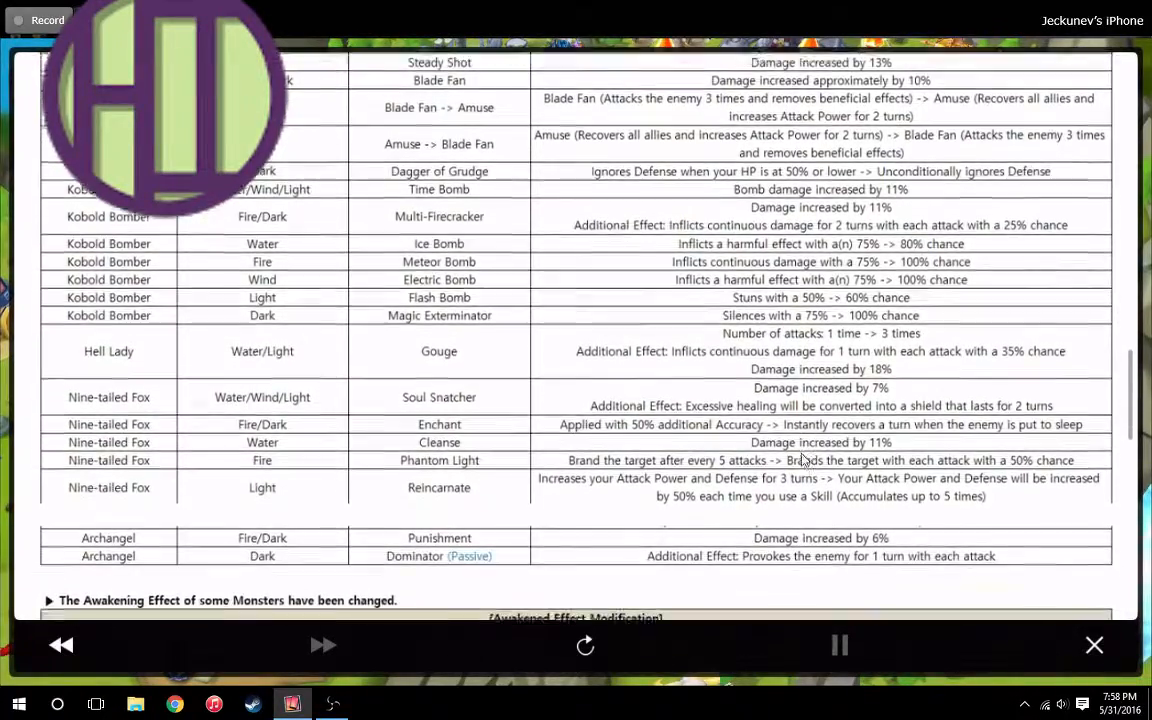
{"action": "scroll", "scroll_direction": "down", "scroll_amount": 3}
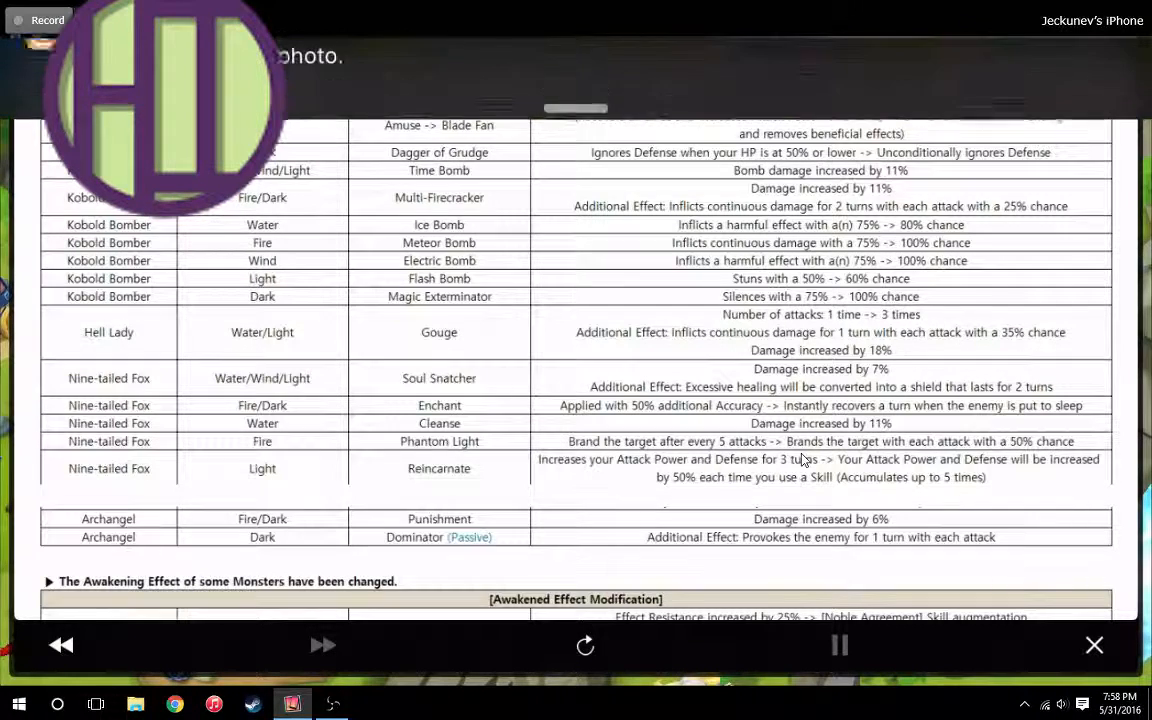
{"action": "scroll", "scroll_direction": "up", "scroll_amount": 3}
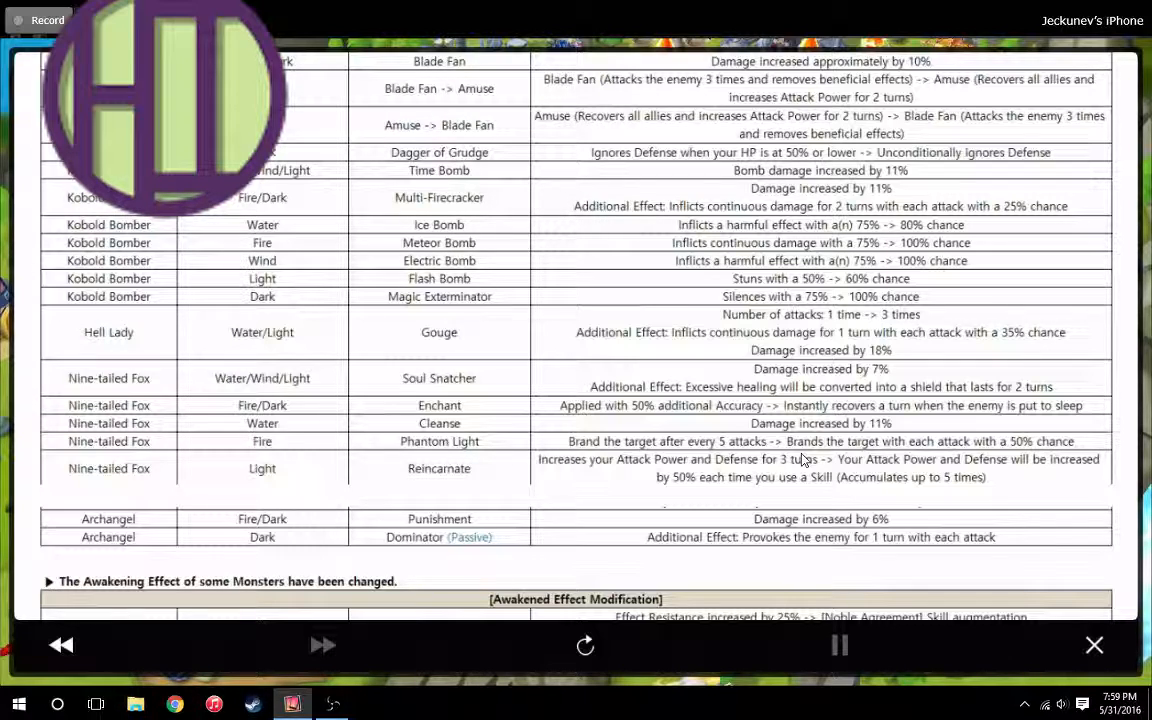
{"action": "scroll", "scroll_direction": "down", "scroll_amount": 3}
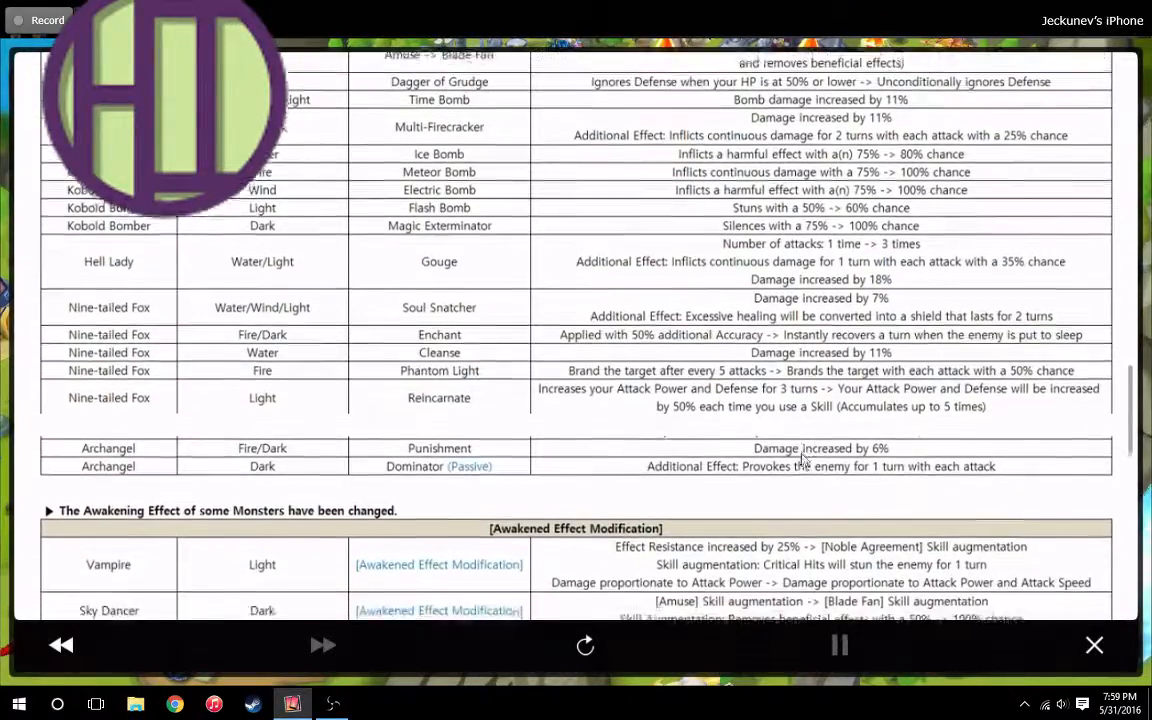
{"action": "scroll", "scroll_direction": "up", "scroll_amount": 3}
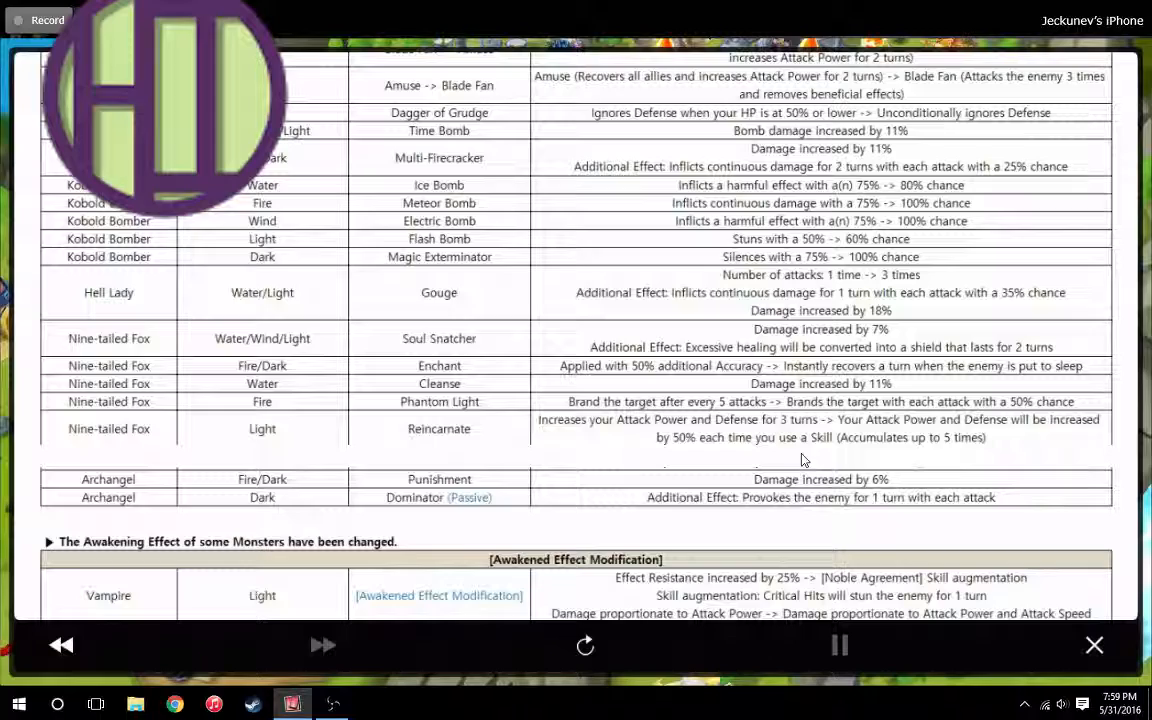
{"action": "scroll", "scroll_direction": "down", "scroll_amount": 3}
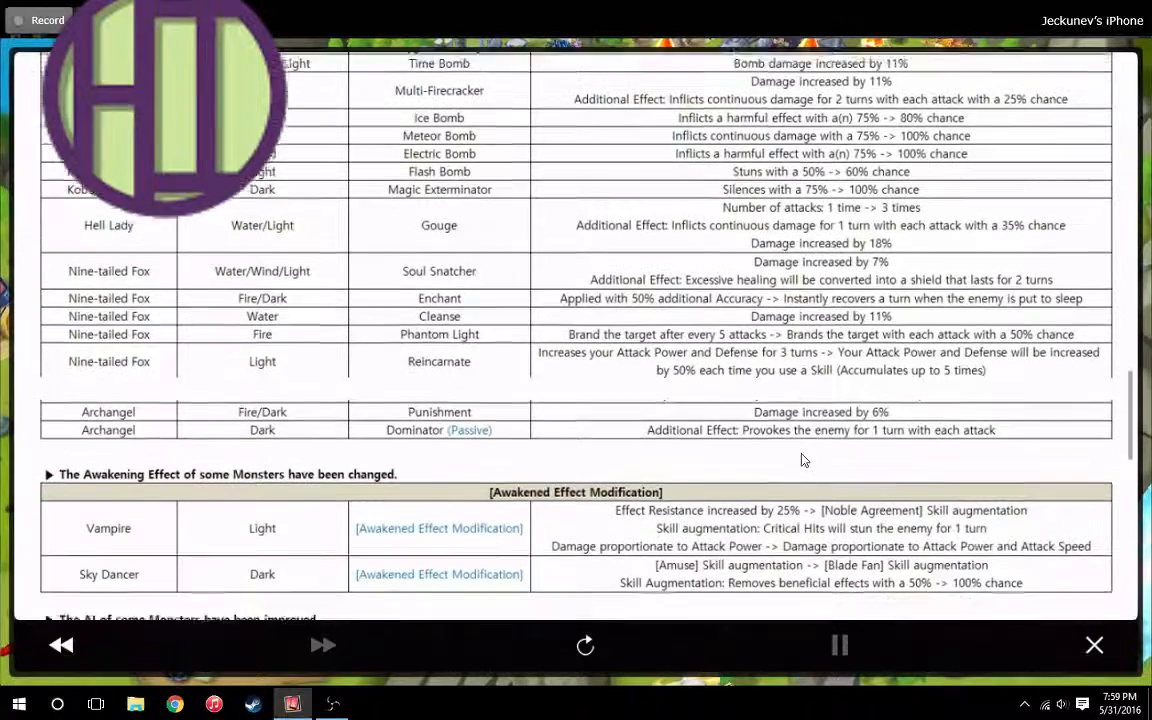
{"action": "scroll", "scroll_direction": "down", "scroll_amount": 3}
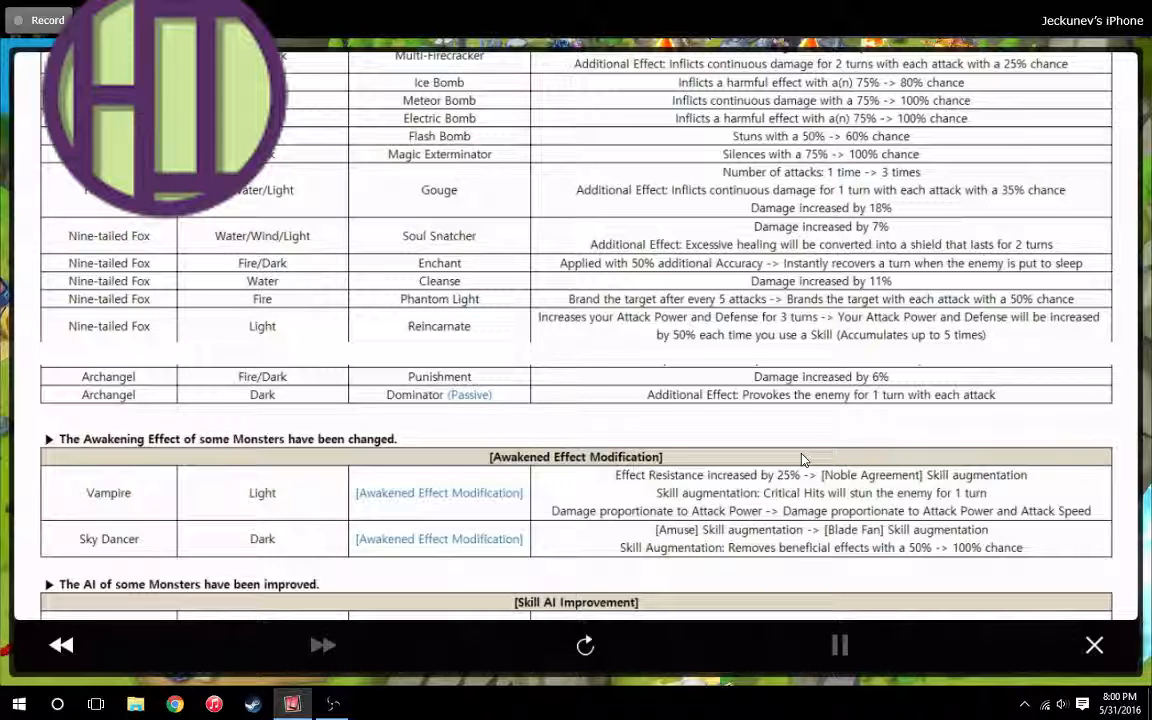
{"action": "scroll", "scroll_direction": "down", "scroll_amount": 3}
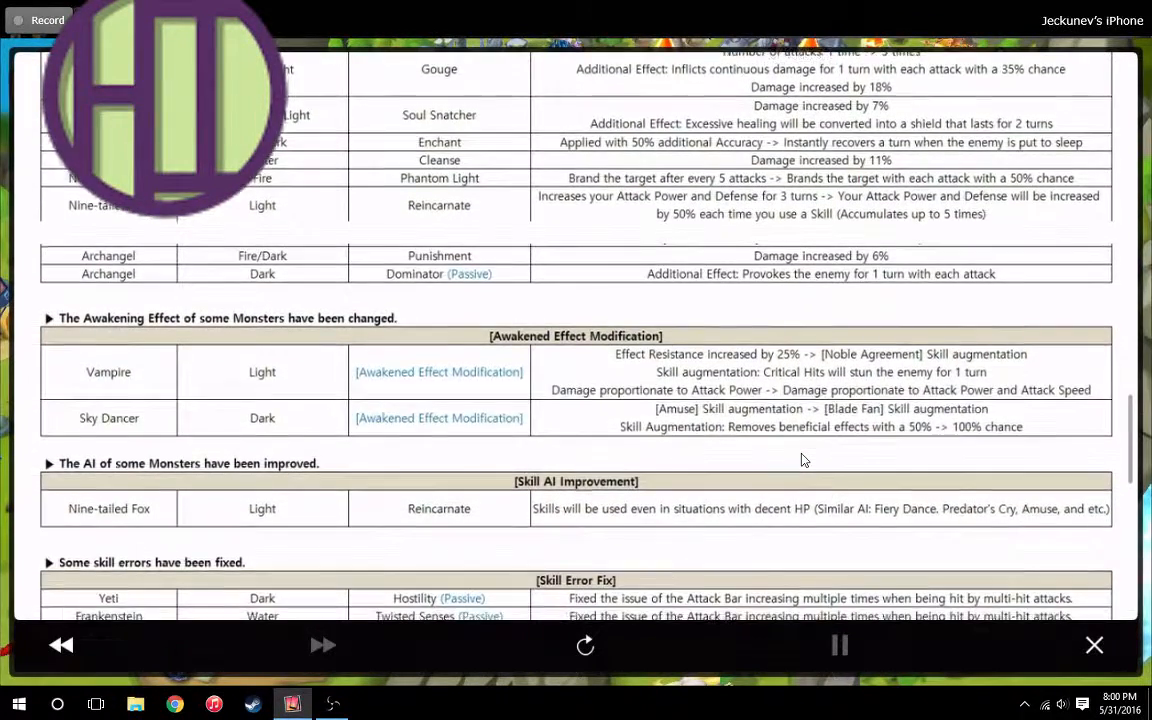
{"action": "scroll", "scroll_direction": "down", "scroll_amount": 3}
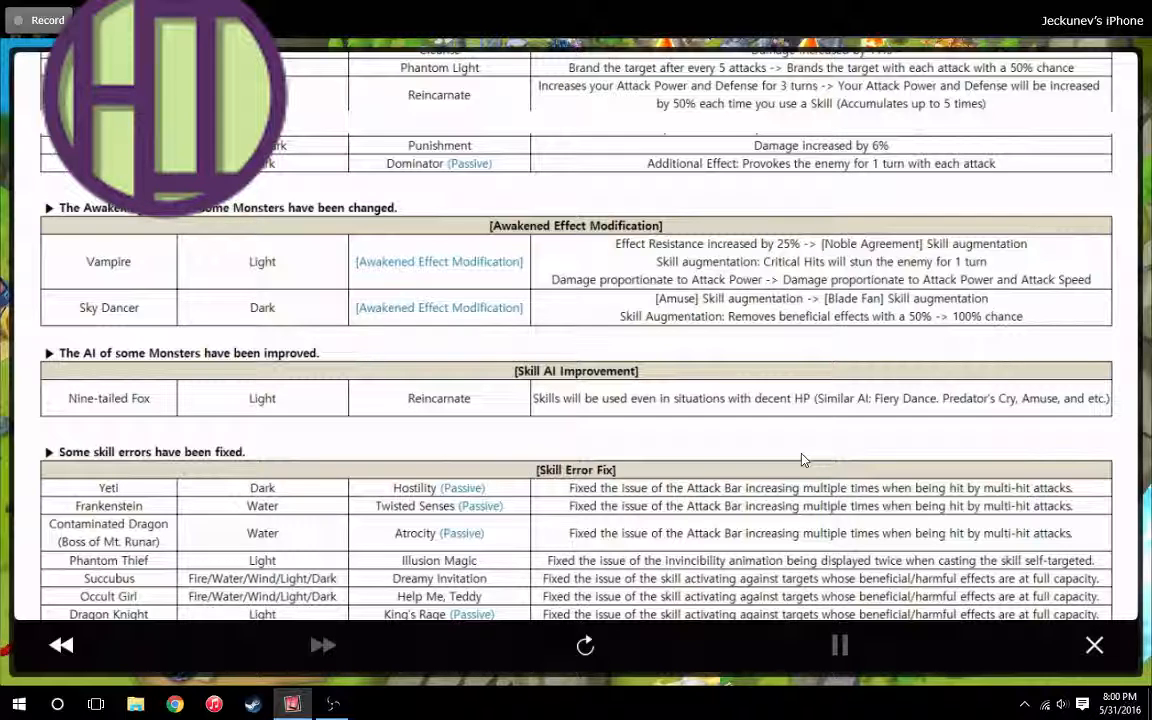
{"action": "scroll", "scroll_direction": "down", "scroll_amount": 3}
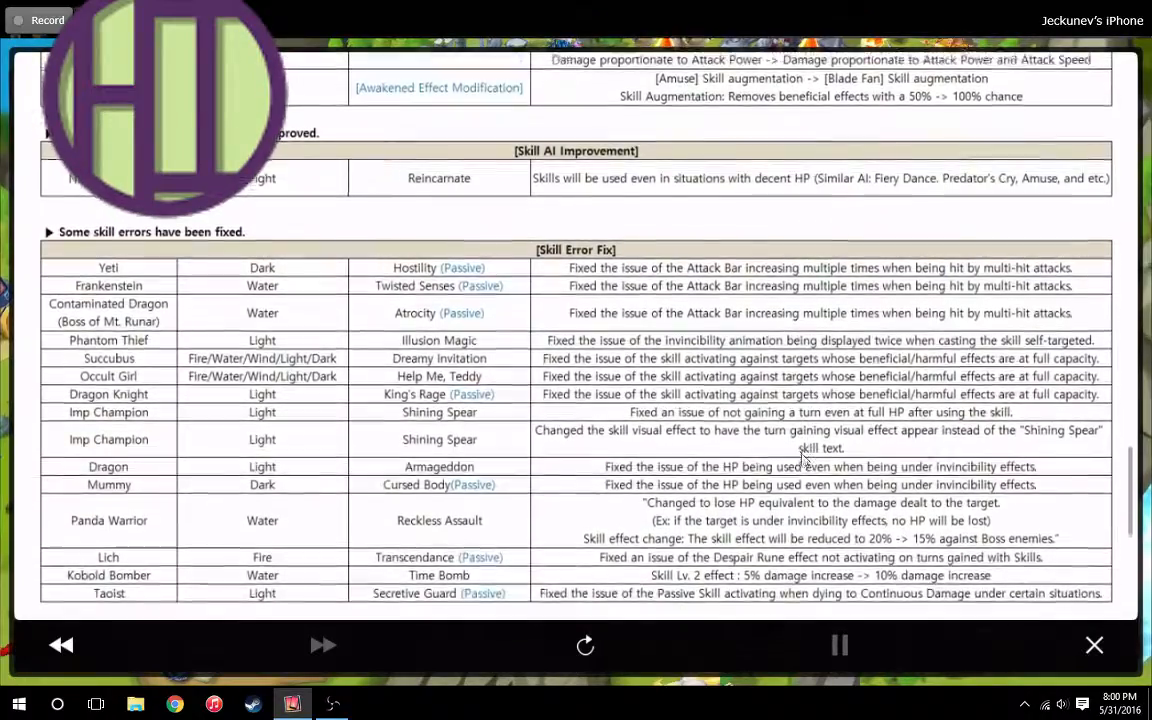
{"action": "scroll", "scroll_direction": "down", "scroll_amount": 3}
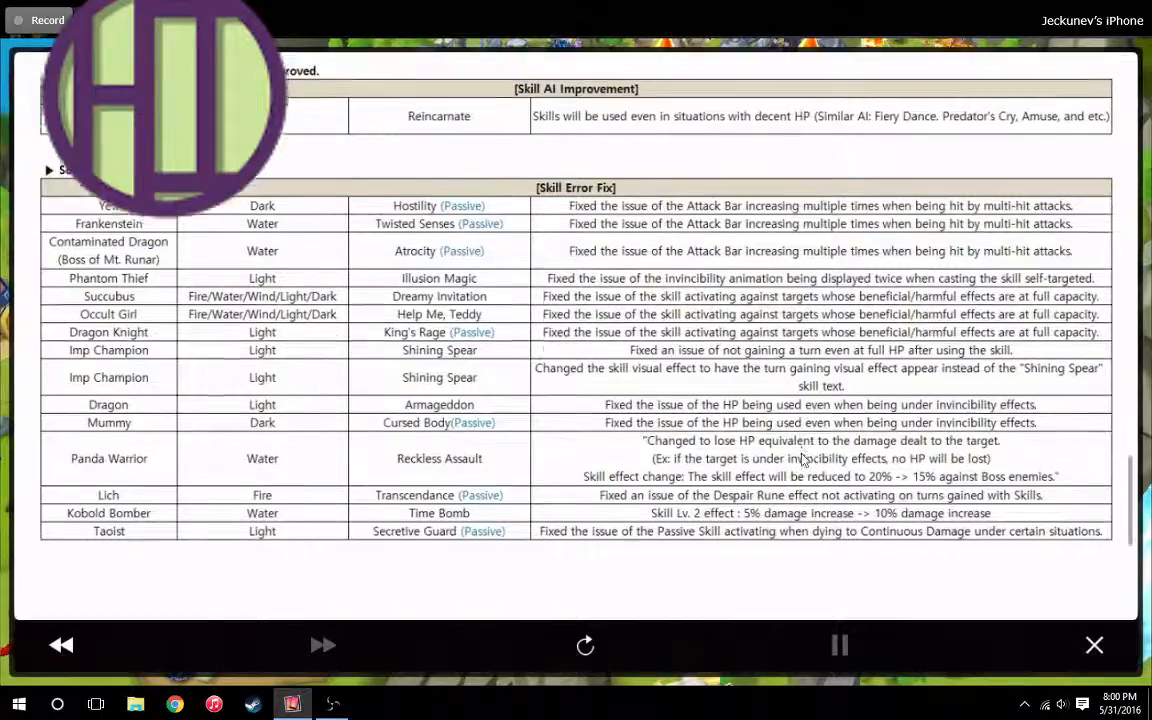
{"action": "scroll", "scroll_direction": "up", "scroll_amount": 3}
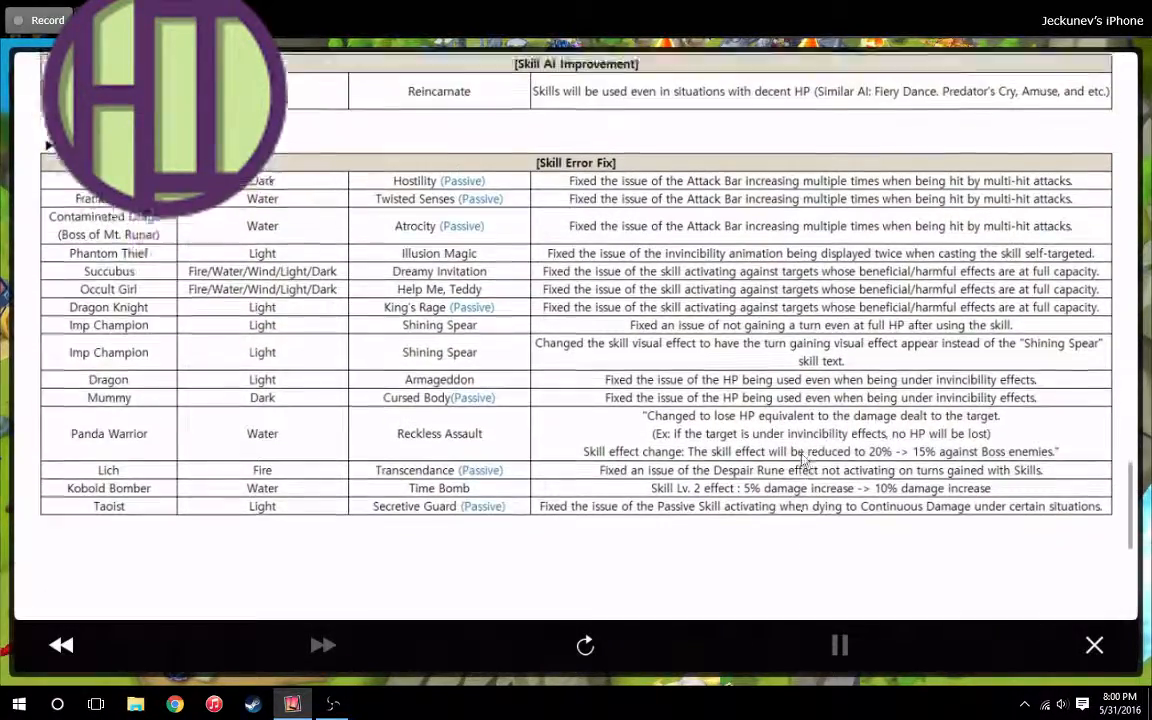